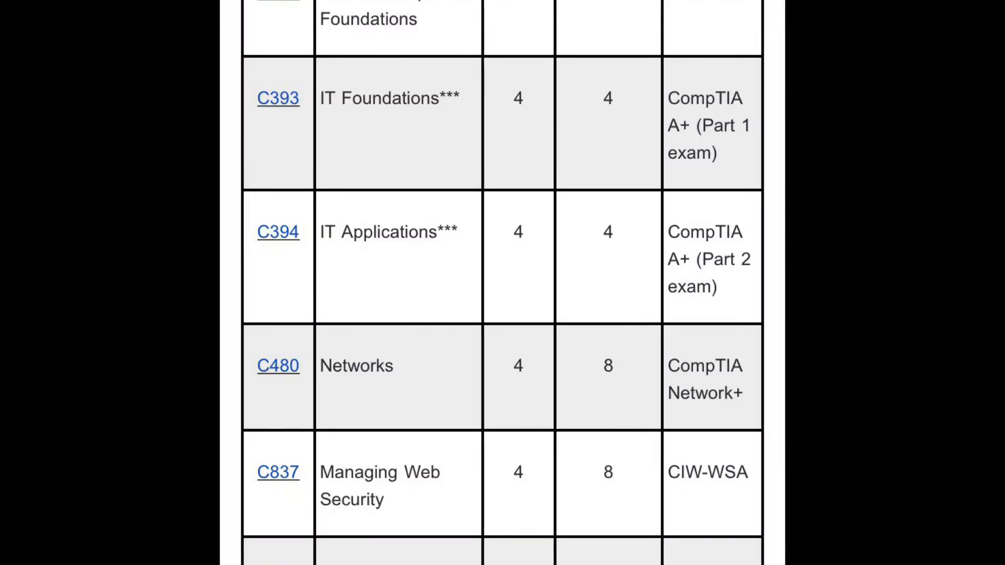
scroll(down, 3)
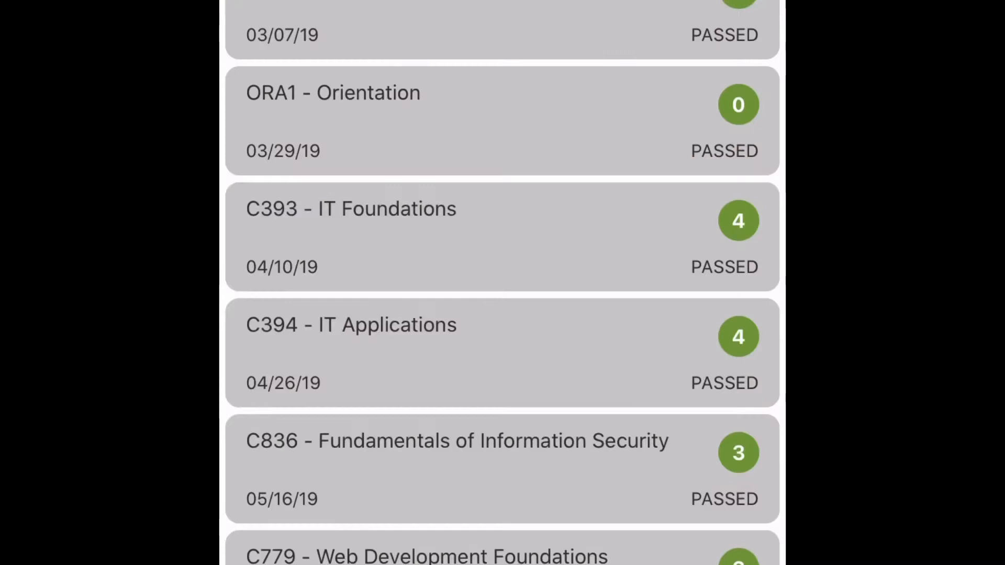
scroll(down, 3)
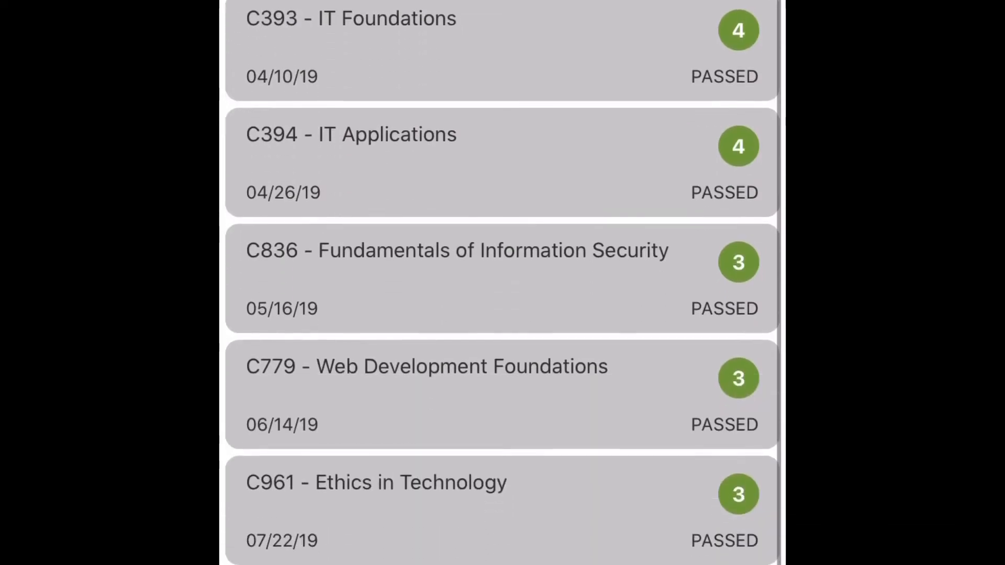
scroll(down, 3)
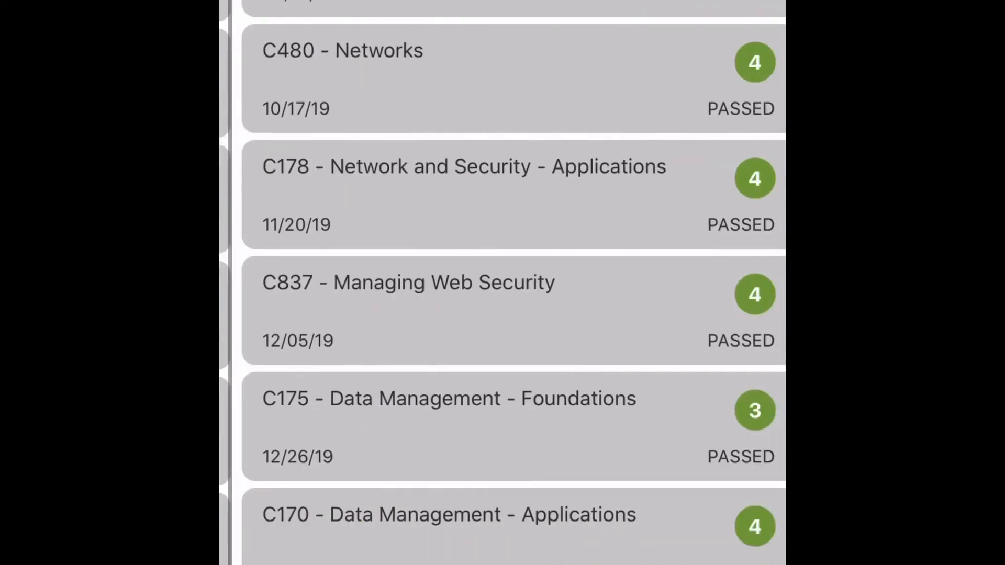
scroll(right, 3)
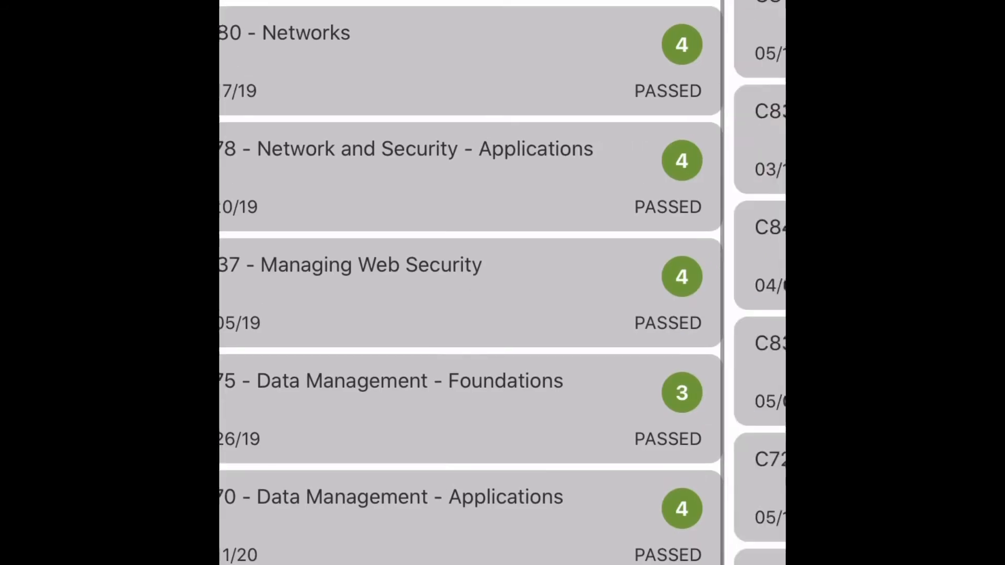
scroll(down, 3)
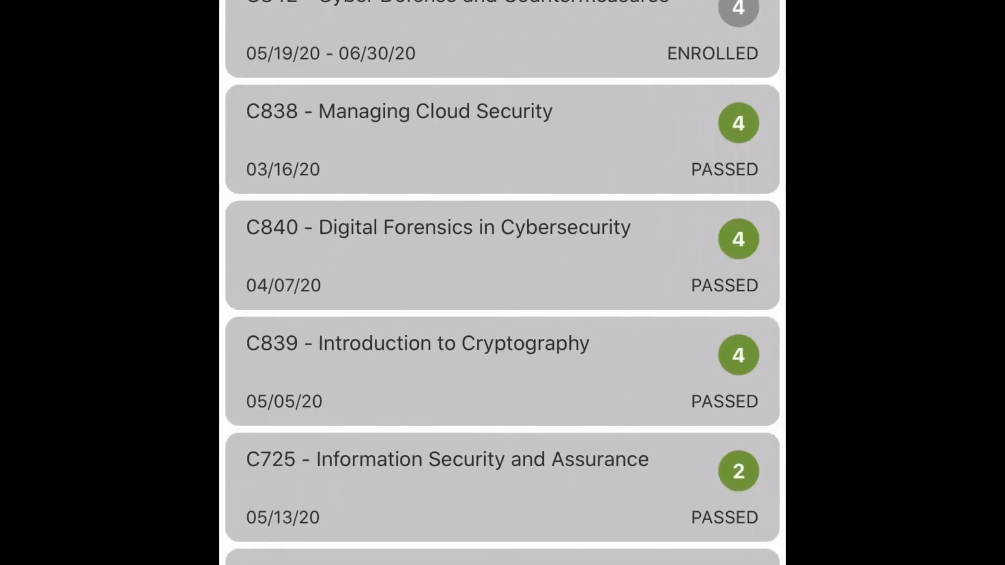
scroll(down, 3)
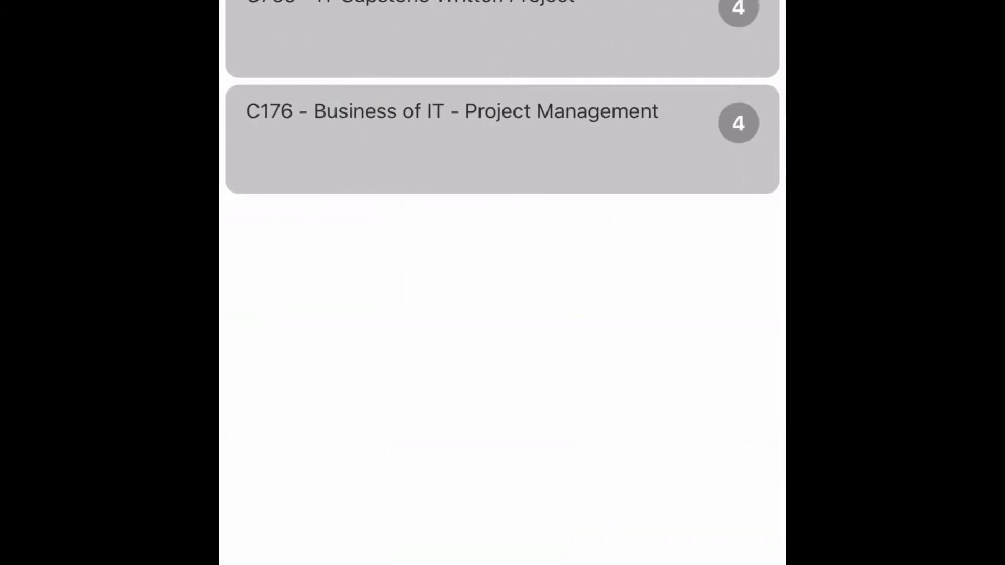